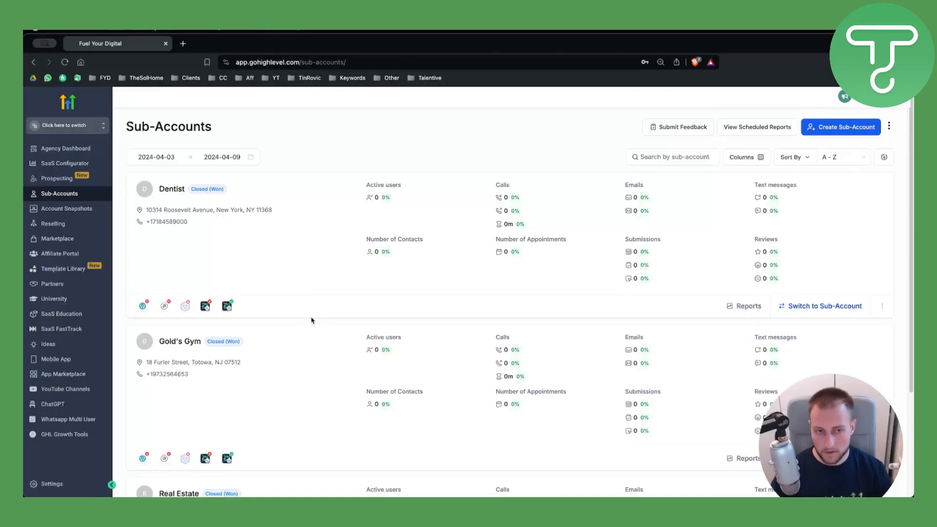
mouse_move(523, 104)
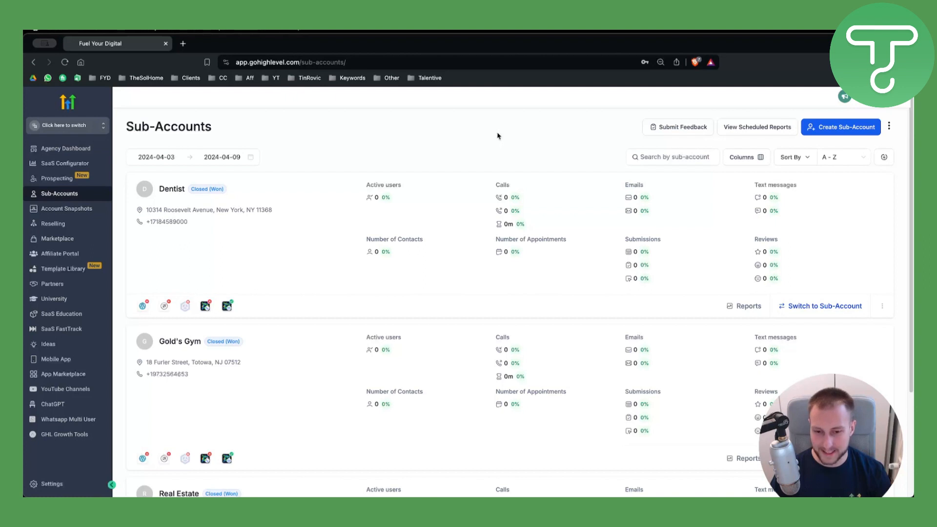
mouse_move(356, 198)
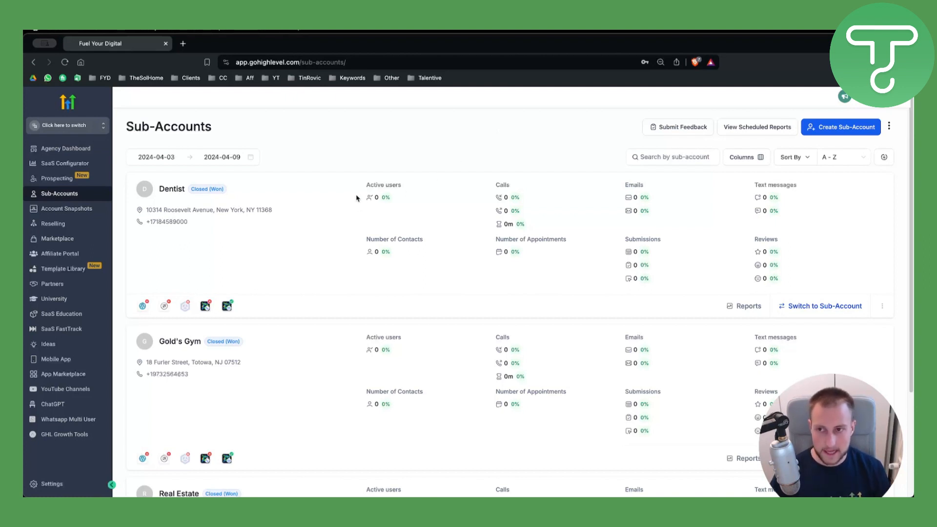
- Switch into the Dentist sub-account and ignore the missing phone configuration banner
left_click(64, 125)
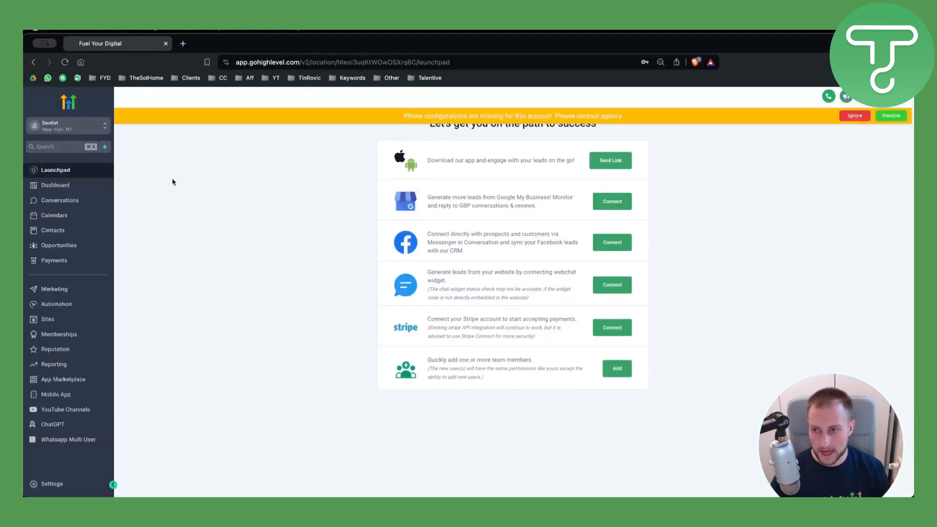
mouse_move(78, 332)
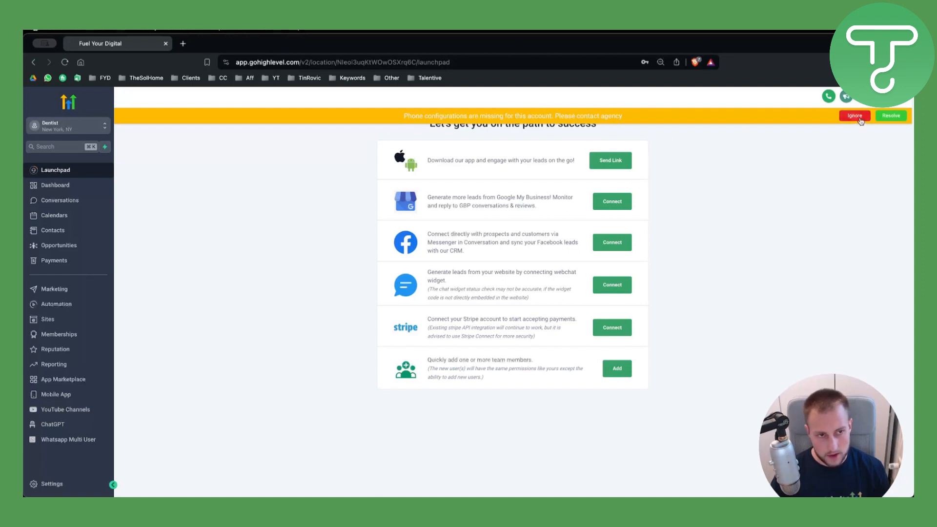
left_click(854, 115)
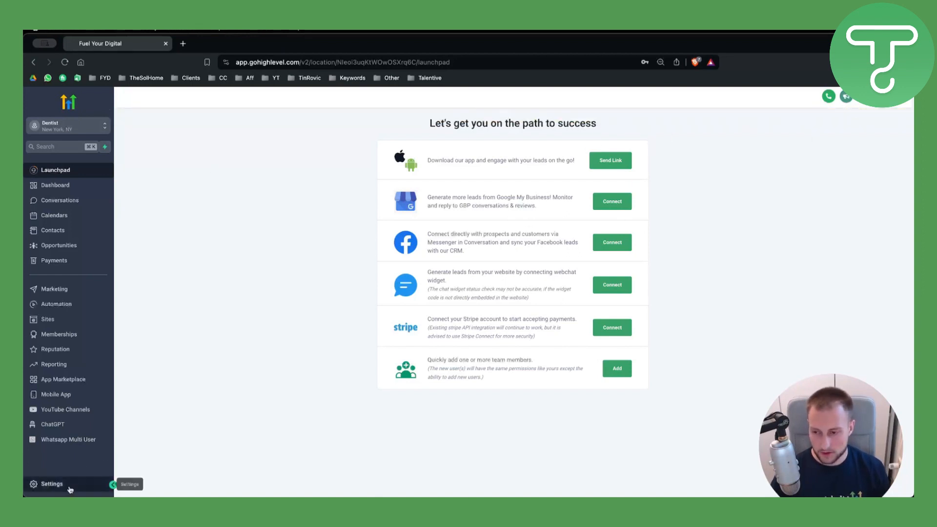
- Go to Settings and choose URL Redirects under Other Settings
left_click(52, 484)
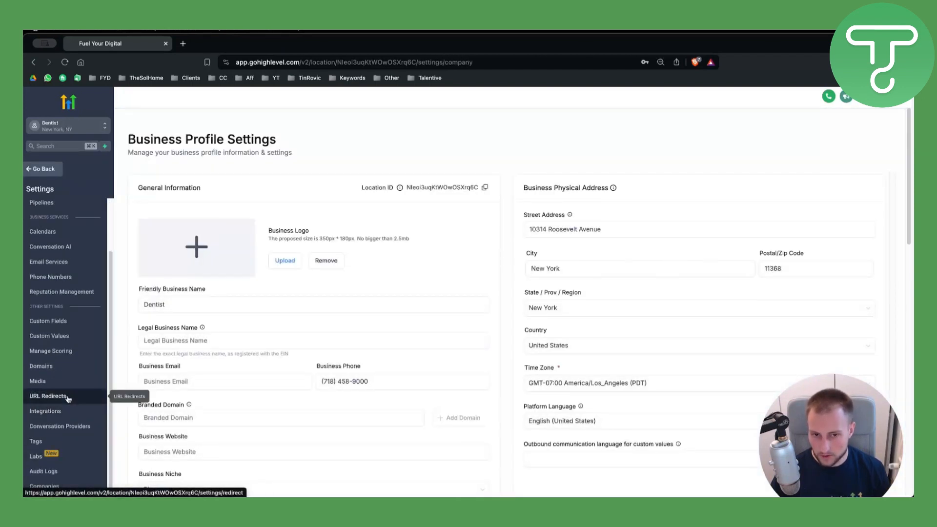
left_click(48, 396)
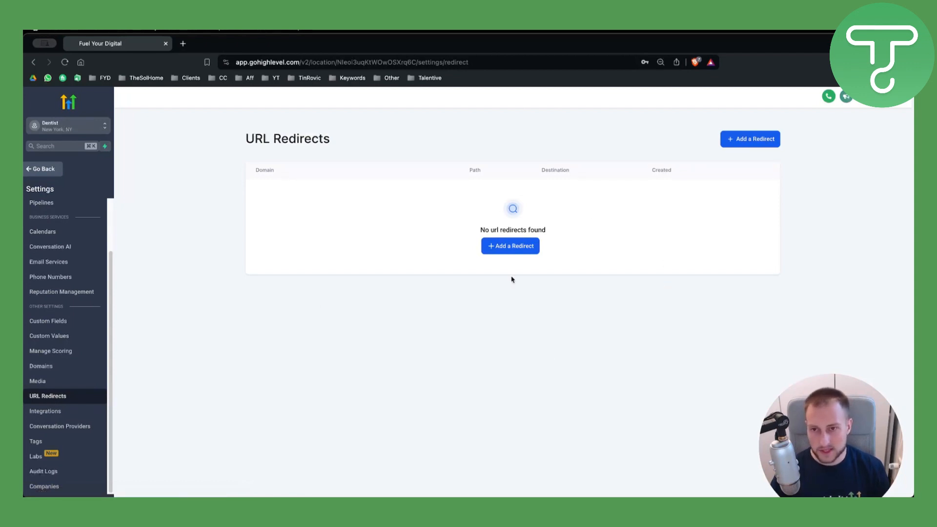
mouse_move(442, 284)
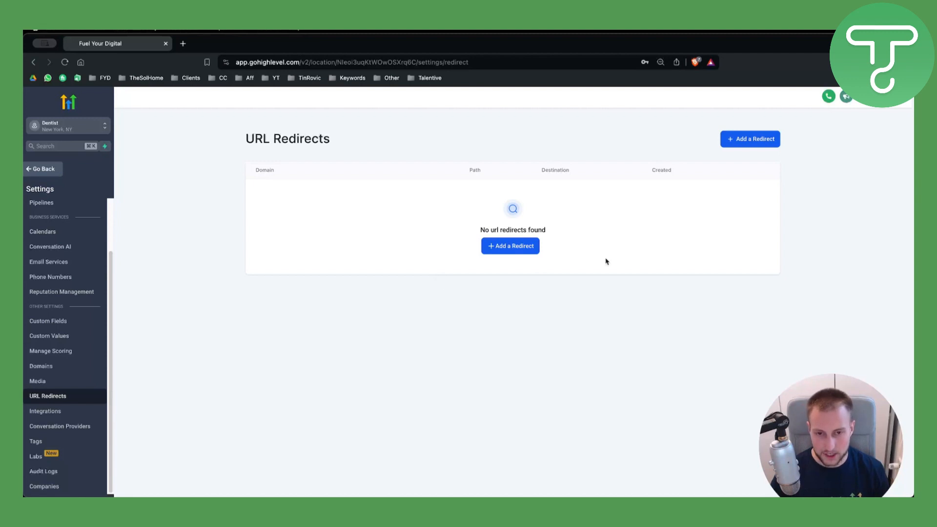
- Start a new redirect and repeatedly open the Domain dropdown, which shows No Data
left_click(750, 138)
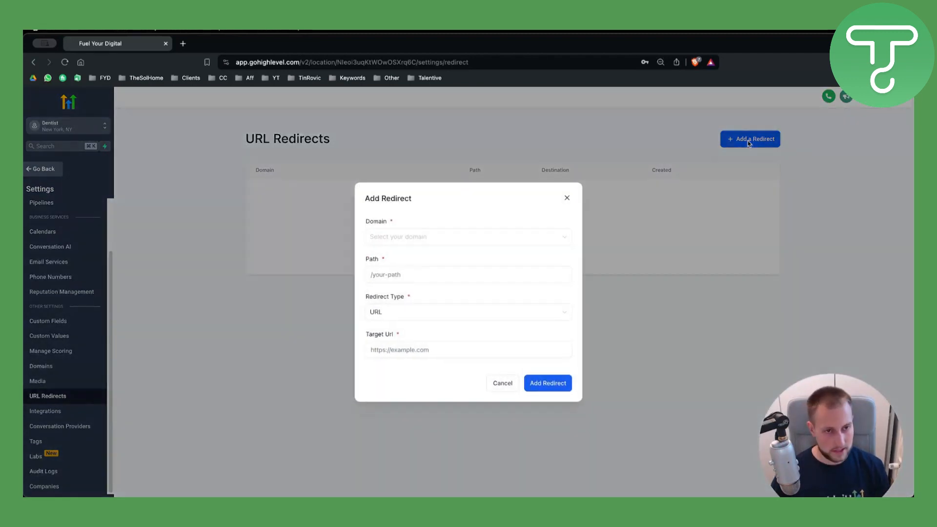
left_click(468, 237)
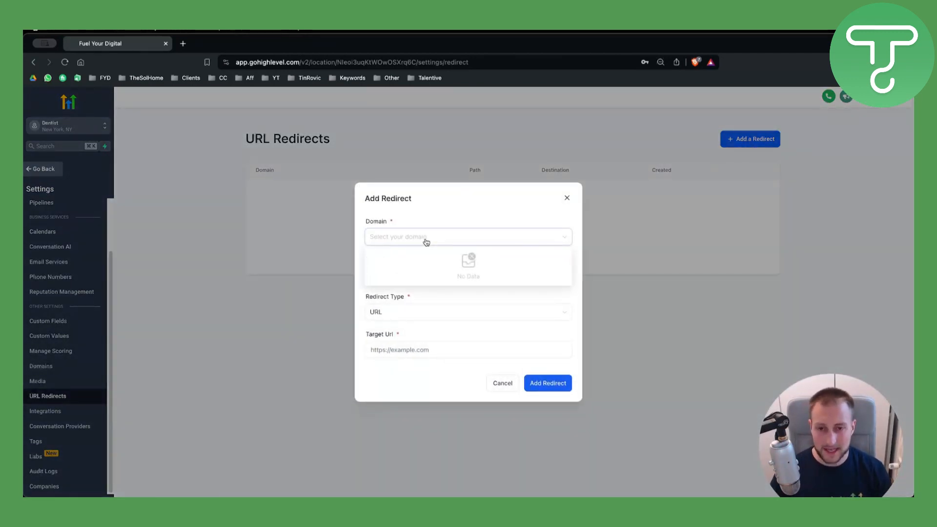
left_click(468, 236)
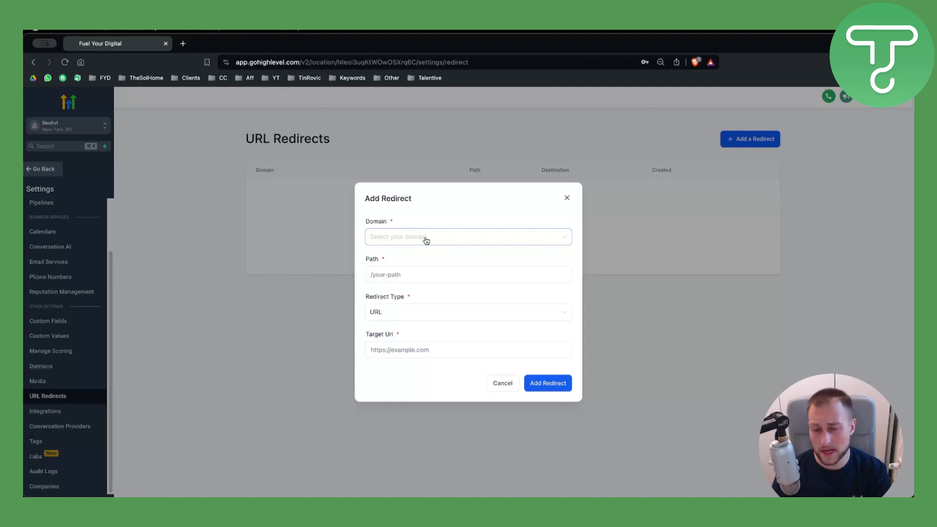
mouse_move(419, 227)
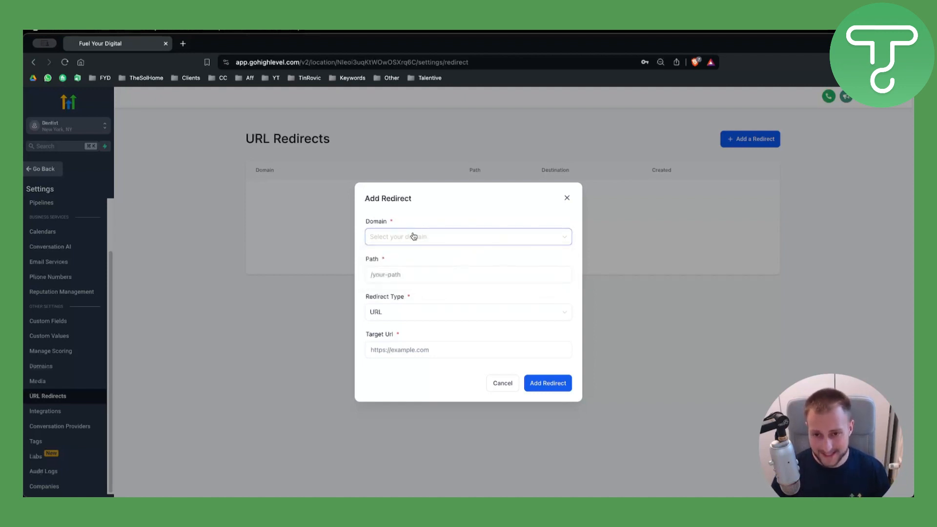
left_click(468, 275)
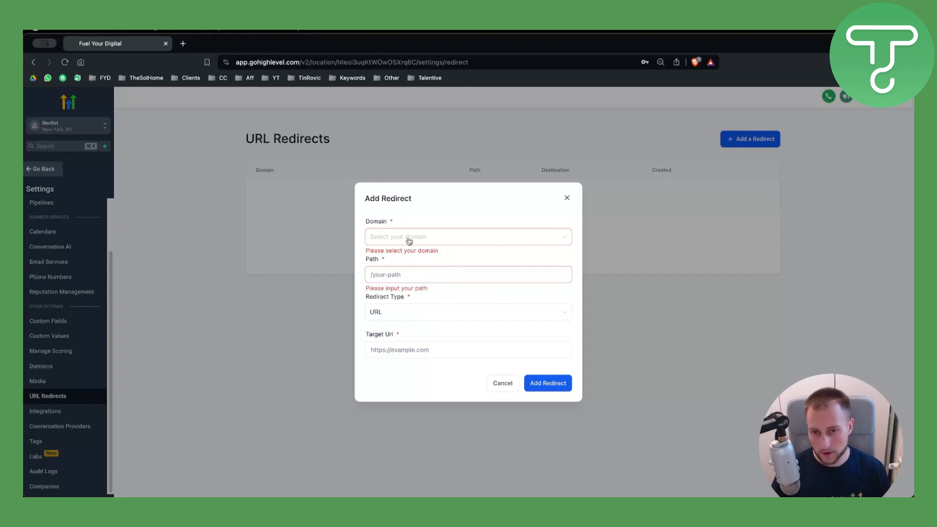
left_click(468, 237)
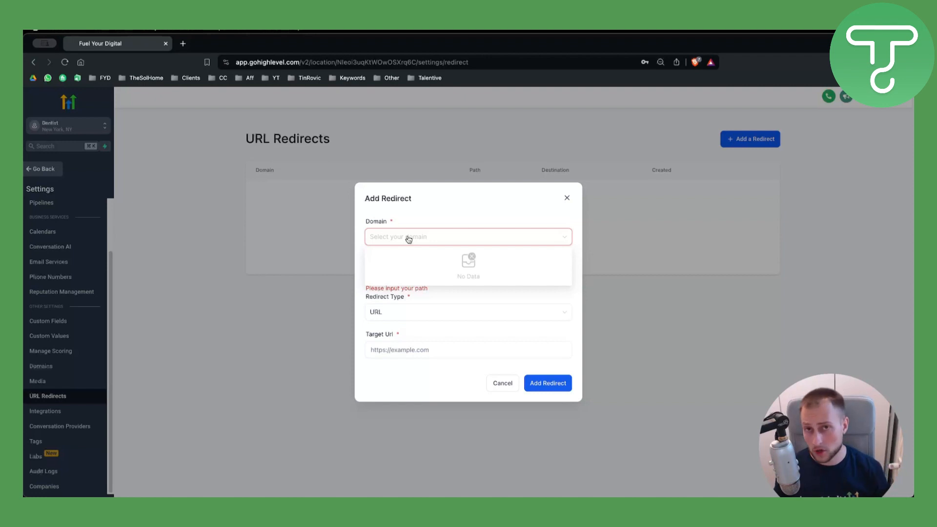
mouse_move(445, 293)
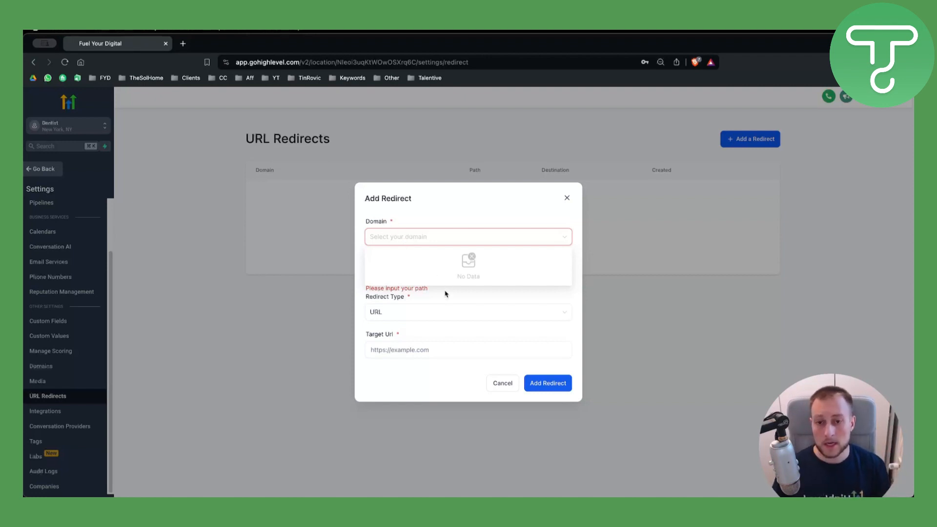
left_click(467, 274)
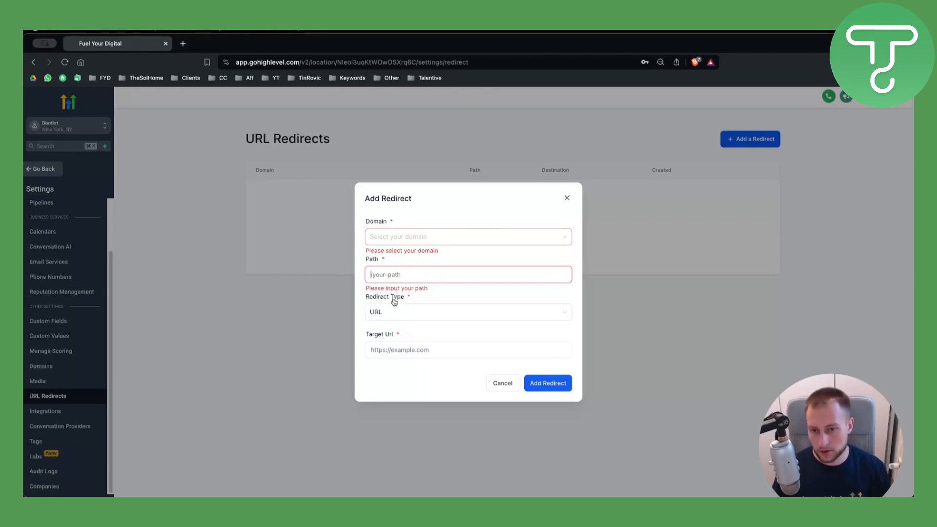
left_click(468, 311)
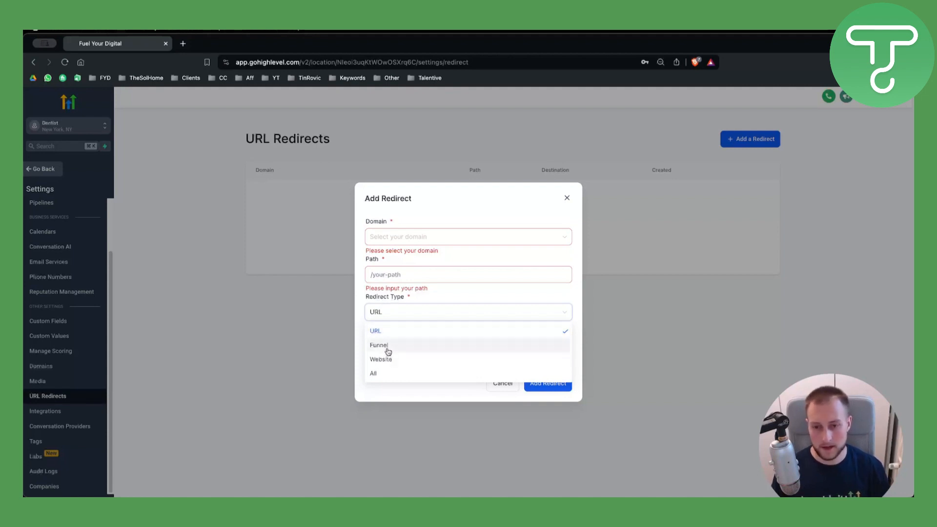
mouse_move(386, 331)
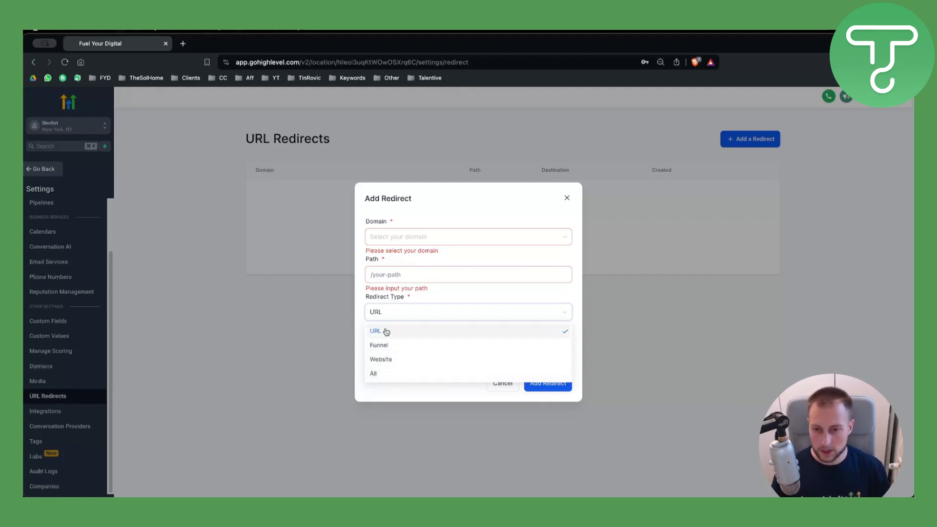
left_click(375, 330)
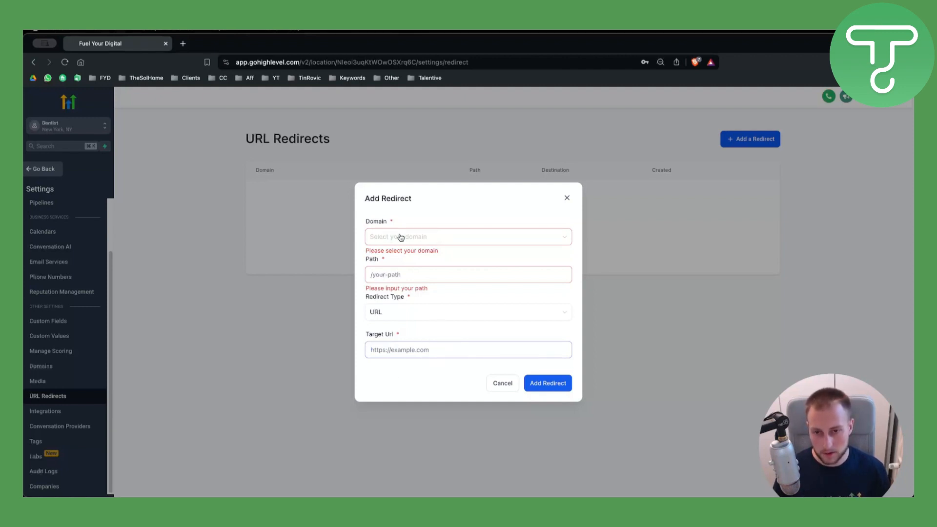
mouse_move(425, 268)
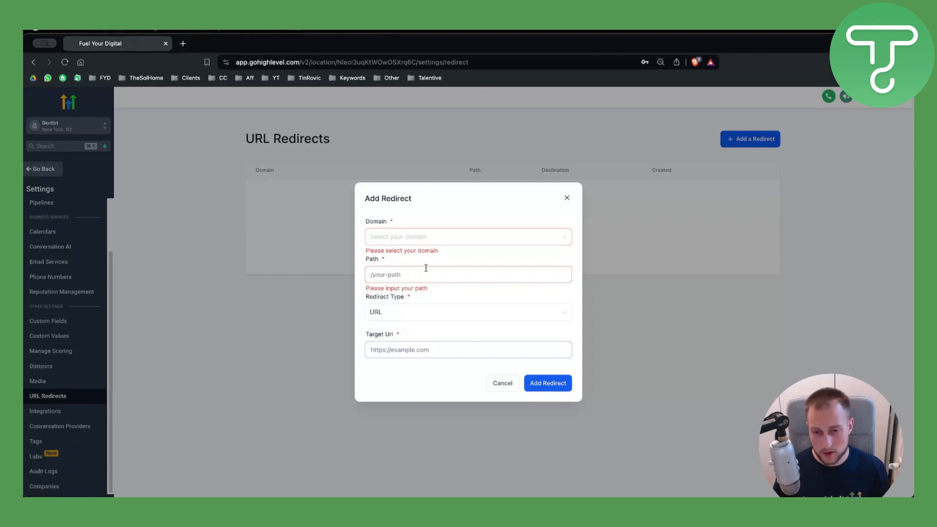
mouse_move(404, 328)
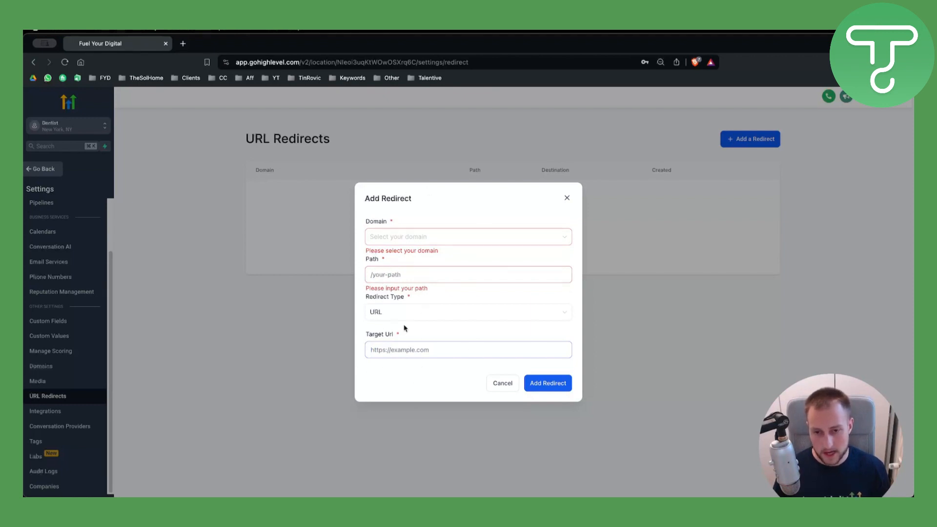
mouse_move(502, 383)
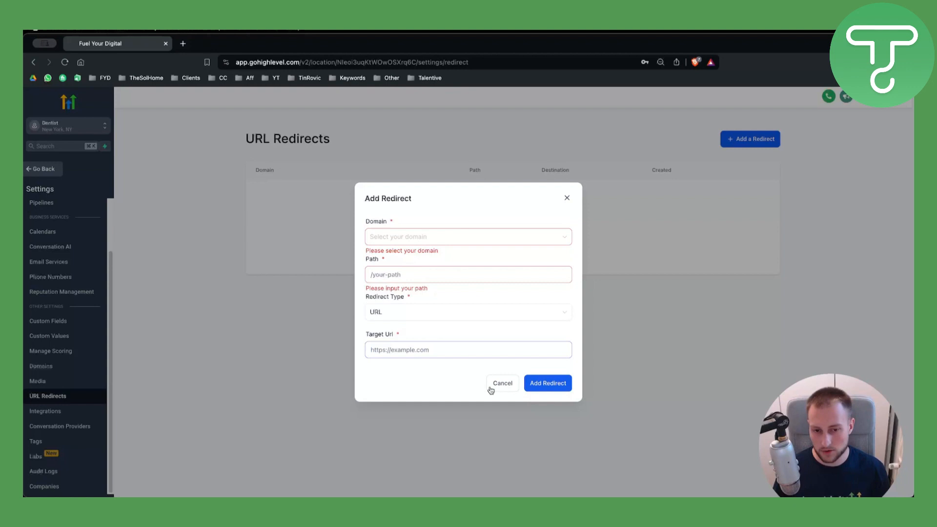
- Cancel the Add Redirect dialog without saving
left_click(502, 383)
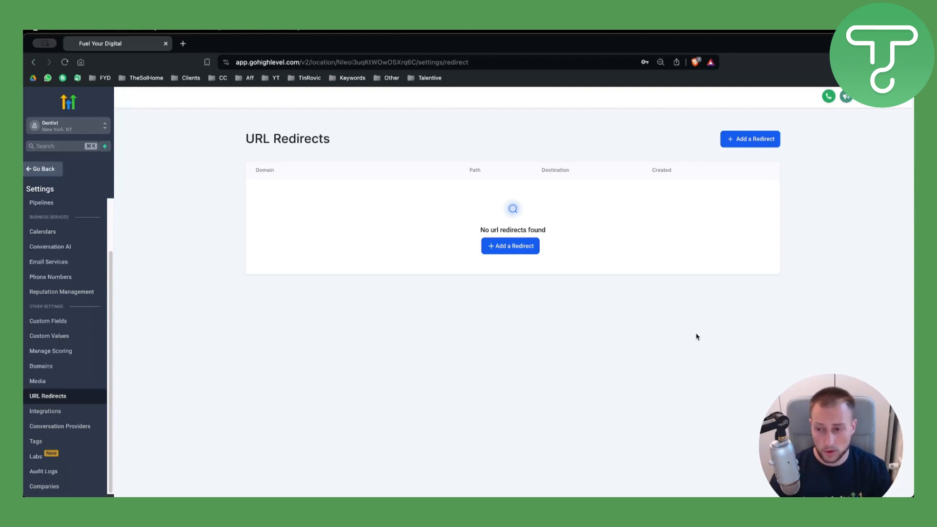
mouse_move(692, 332)
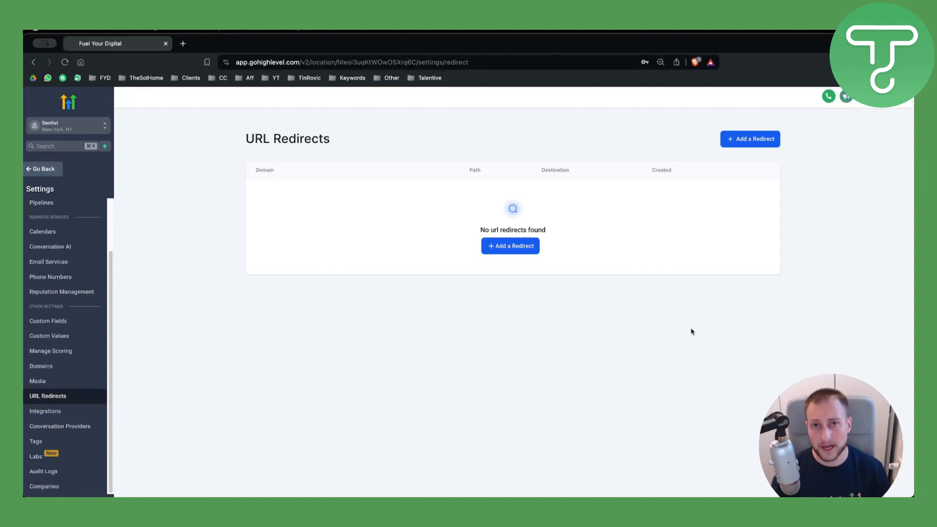